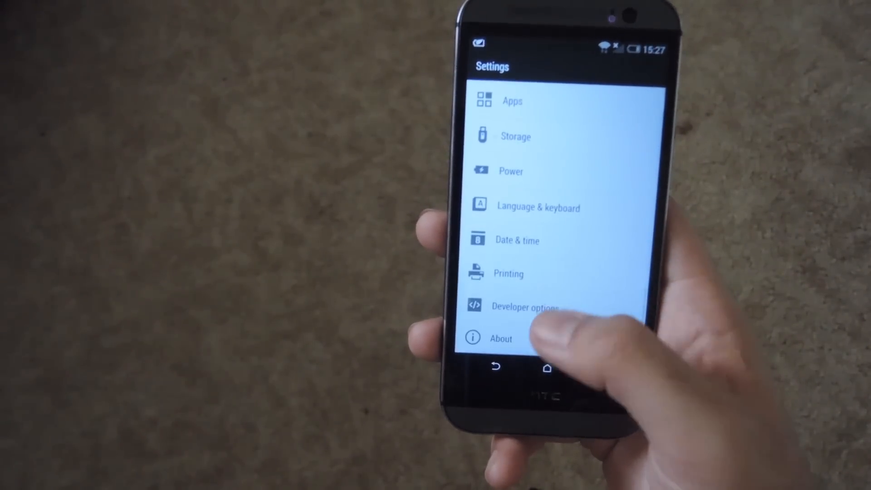
Step: View the Phone identity details (name, model, IMEI) under Settings > About
{"action": "left_click", "coordinate": [500, 339]}
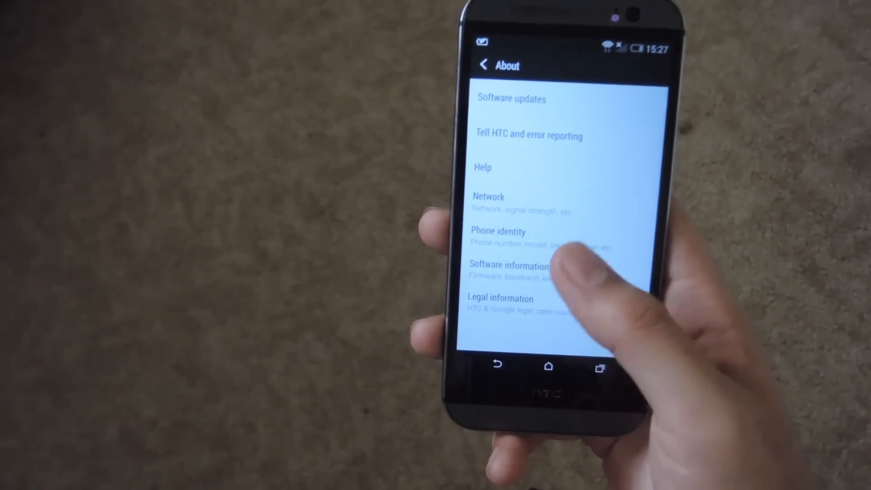
{"action": "left_click", "coordinate": [498, 232]}
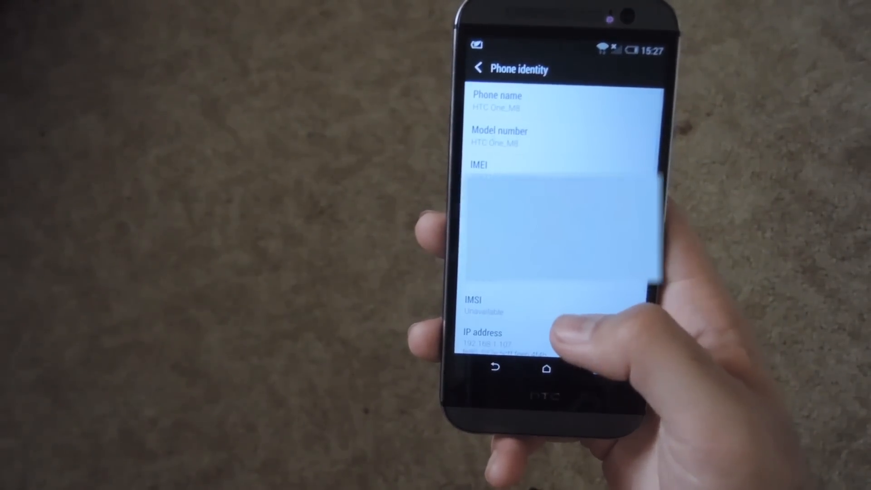
{"action": "left_click", "coordinate": [547, 368]}
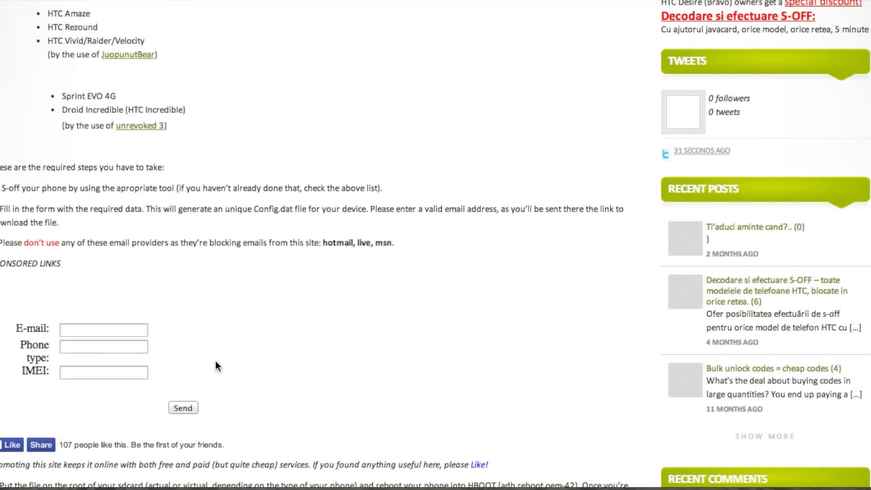
{"action": "mouse_move", "coordinate": [106, 360]}
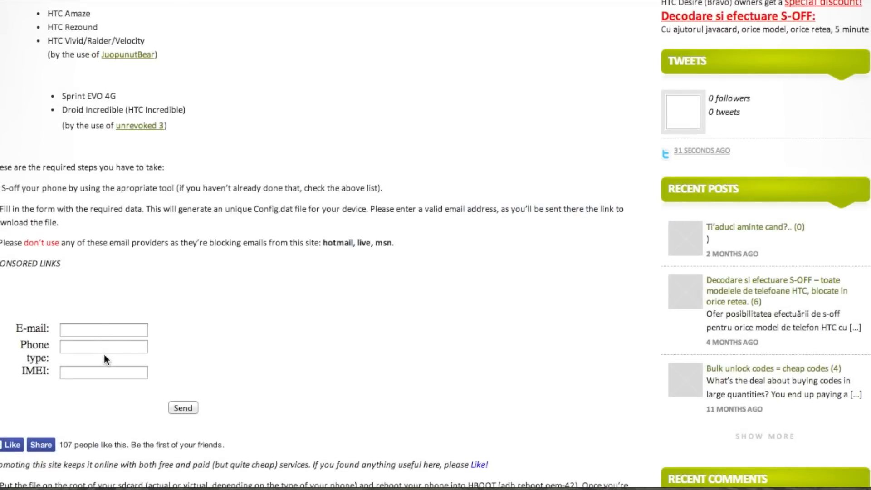
{"action": "mouse_move", "coordinate": [241, 343]}
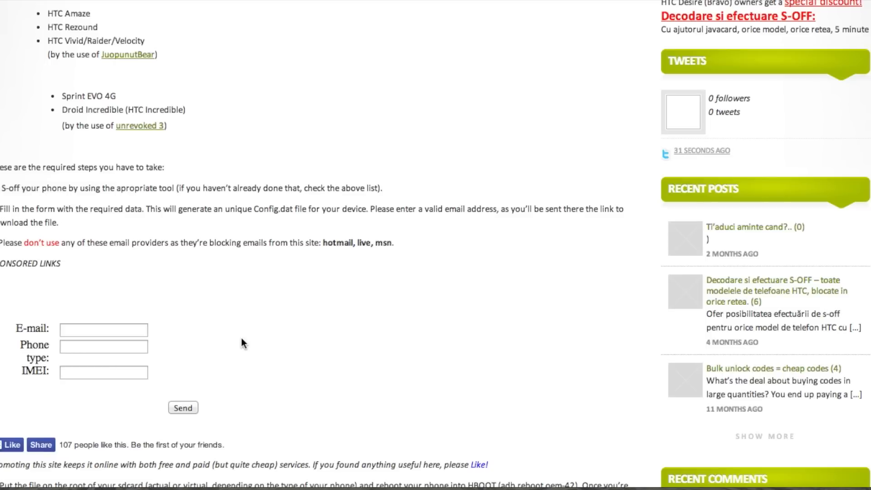
Step: Scroll to the Config.dat request form and begin entering the phone type 'H'
{"action": "scroll", "scroll_direction": "down", "scroll_amount": 3}
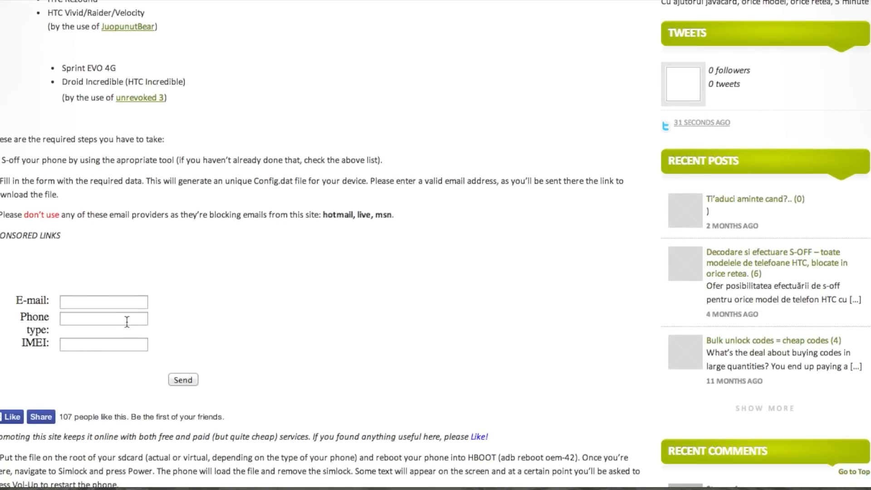
{"action": "type", "text": "H"}
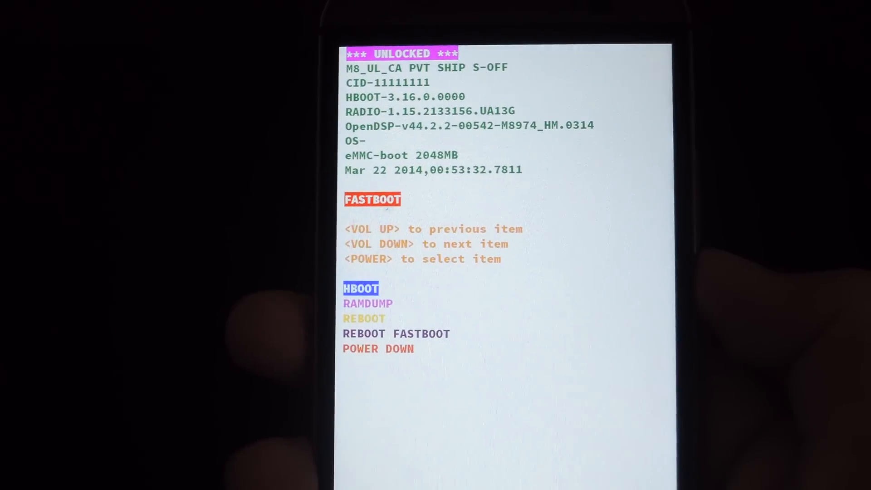
Step: Select HBOOT from the fastboot menu to run the simlock removal
{"action": "key", "text": "volumedown"}
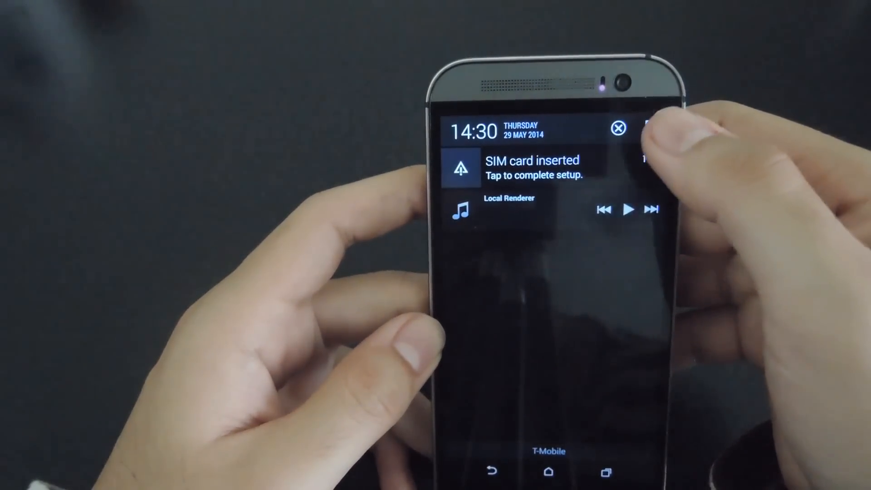
Step: Enter Settings from the notification shade after the T-Mobile SIM is recognised
{"action": "left_click", "coordinate": [531, 167]}
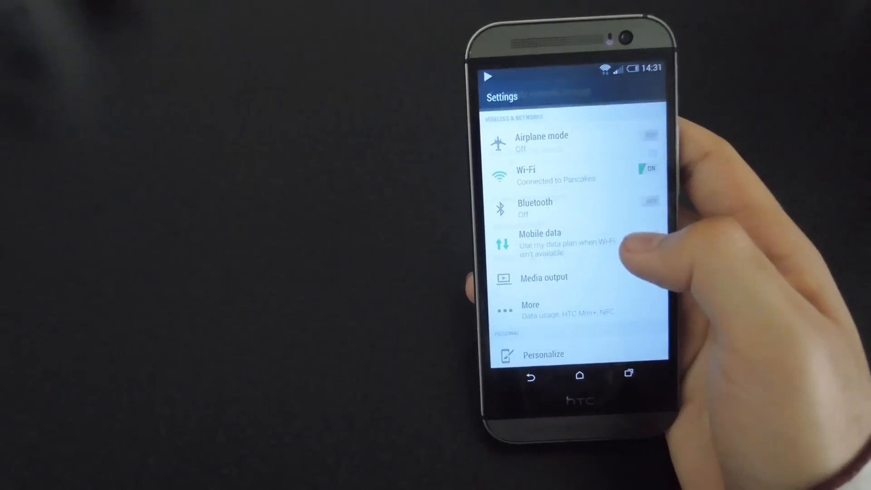
Step: Create a new blank APN entry via Mobile data > Access point names > New APN
{"action": "left_click", "coordinate": [540, 242]}
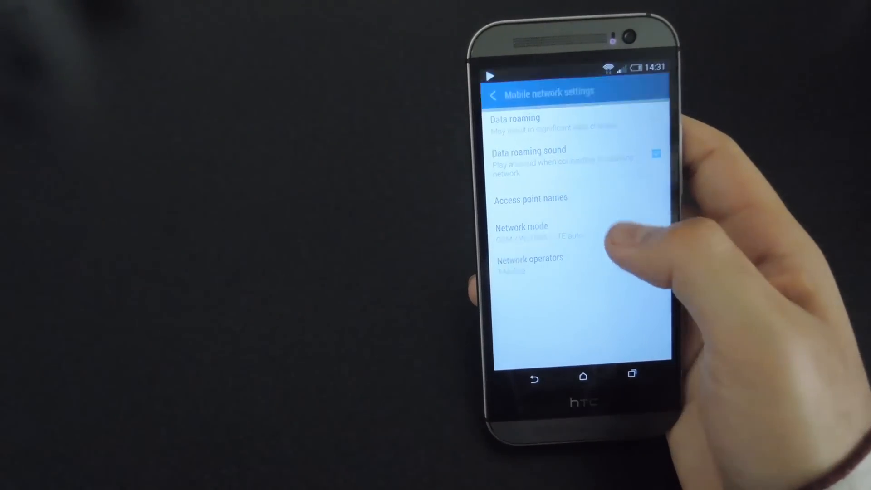
{"action": "left_click", "coordinate": [530, 198]}
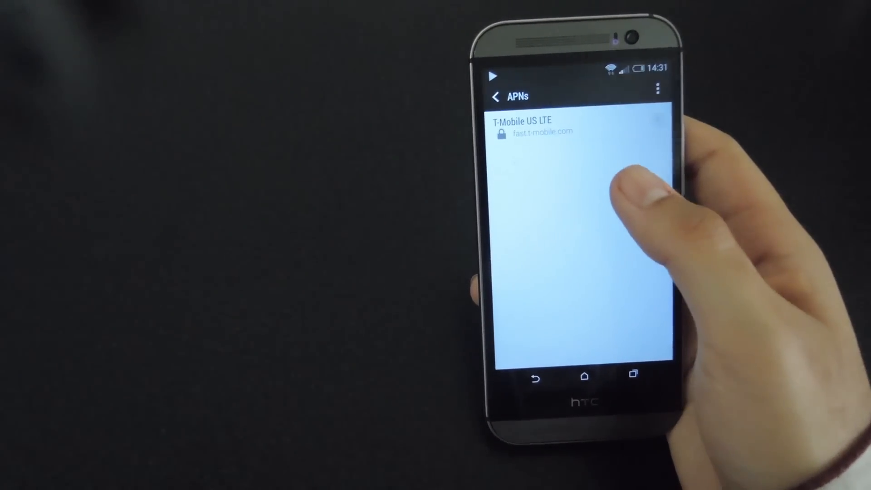
{"action": "left_click", "coordinate": [658, 89]}
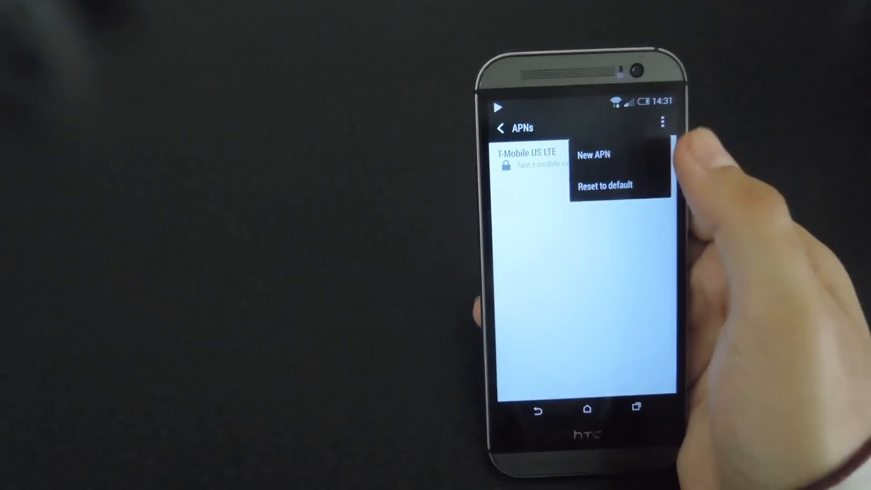
{"action": "left_click", "coordinate": [593, 155]}
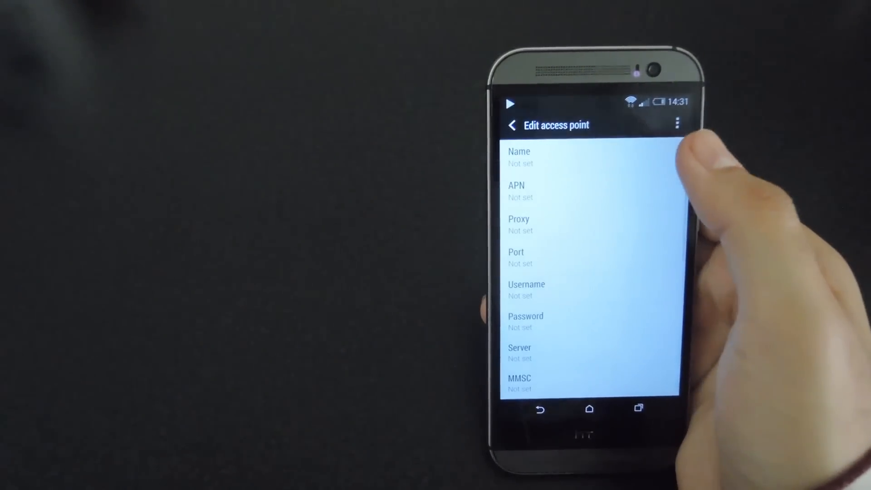